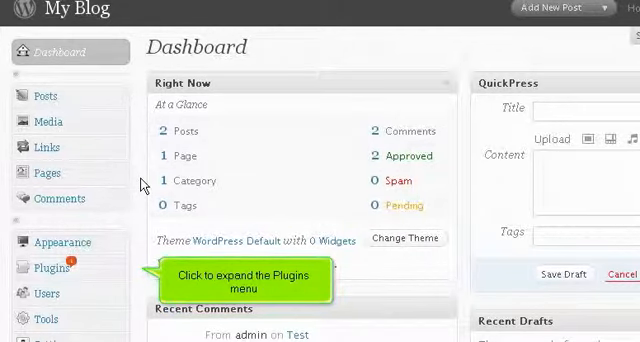
Open Plugins > Installed from the sidebar to list installed plugins like Akismet
left_click(52, 267)
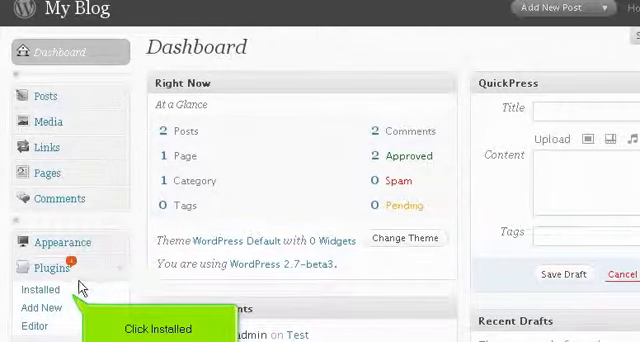
left_click(38, 289)
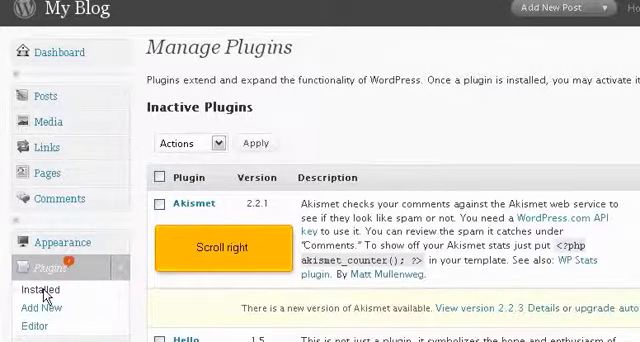
Scroll the plugin list to show activate/edit actions, Hello Dolly and Get More Plugins
left_click(222, 247)
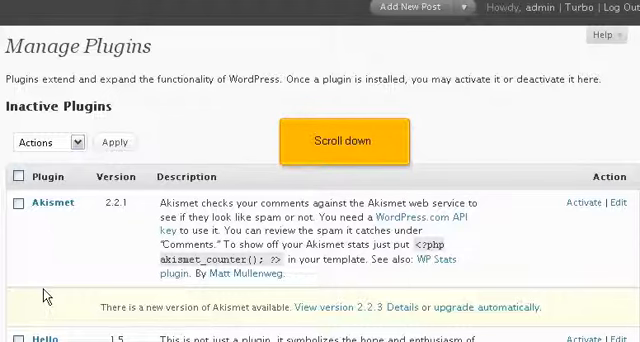
scroll("down", 3)
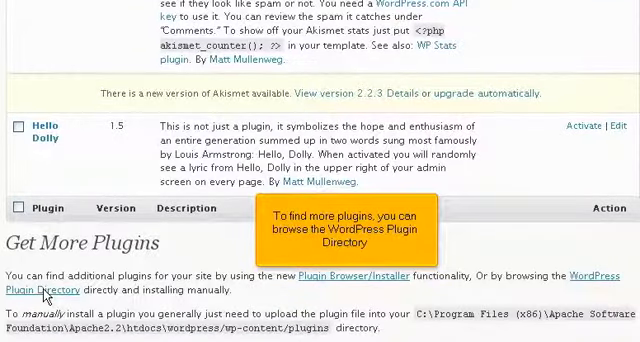